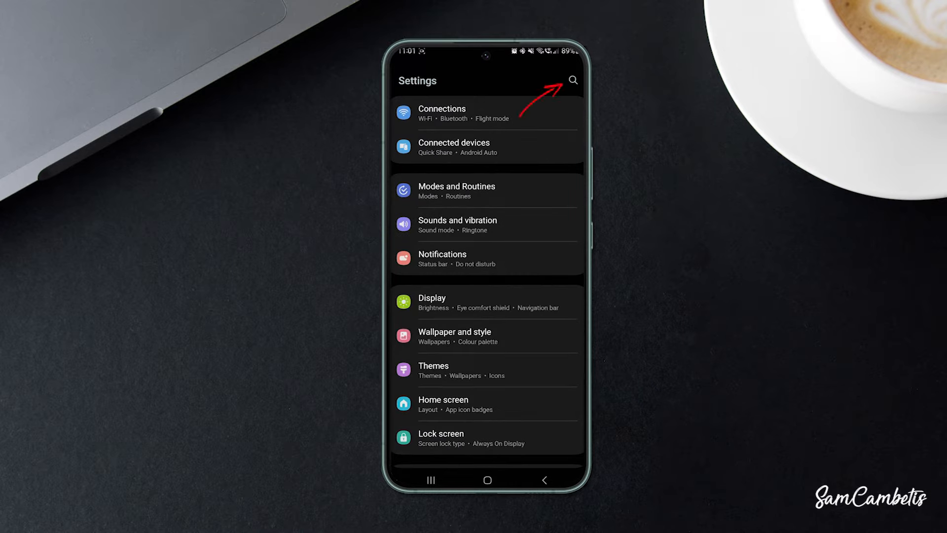
- Search the Settings for 'device care'
type("device")
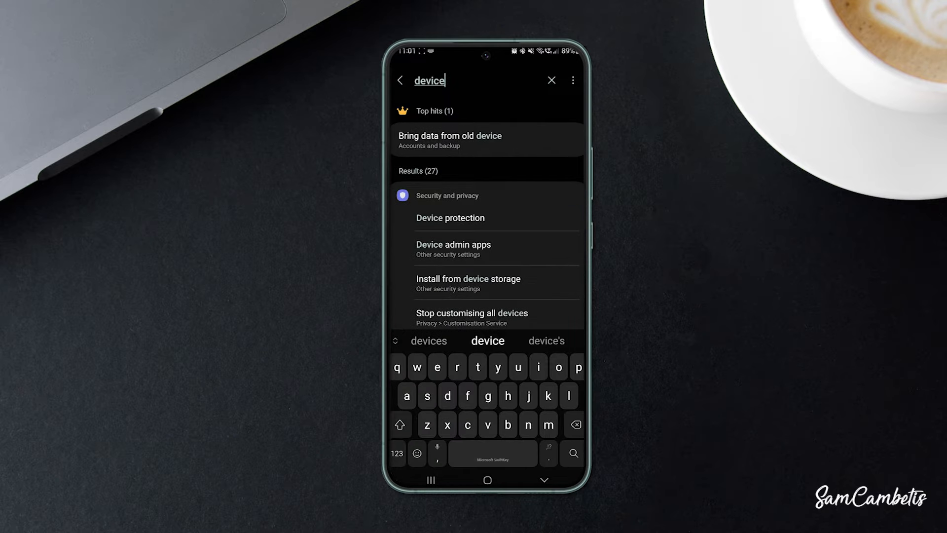
type("care")
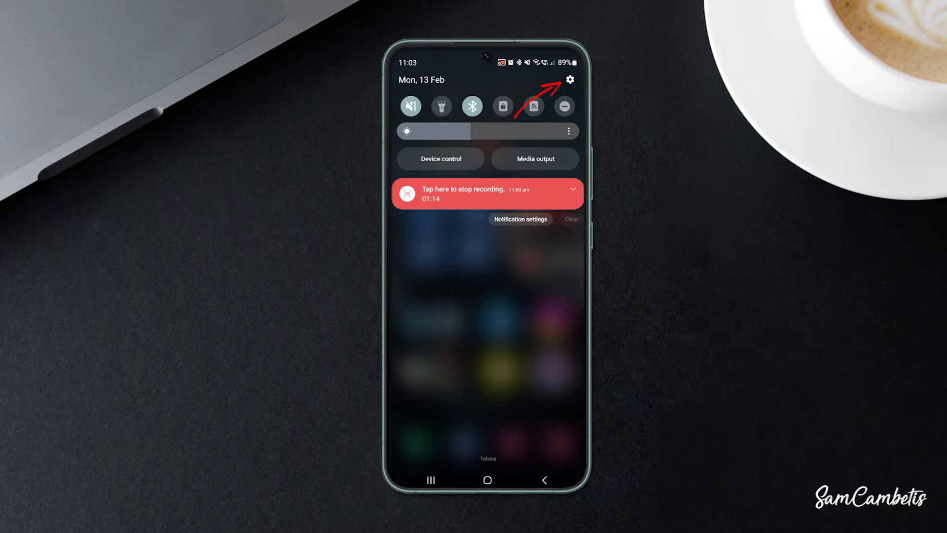
- Open Battery and device care > Storage, showing 49% of internal storage used
left_click(568, 80)
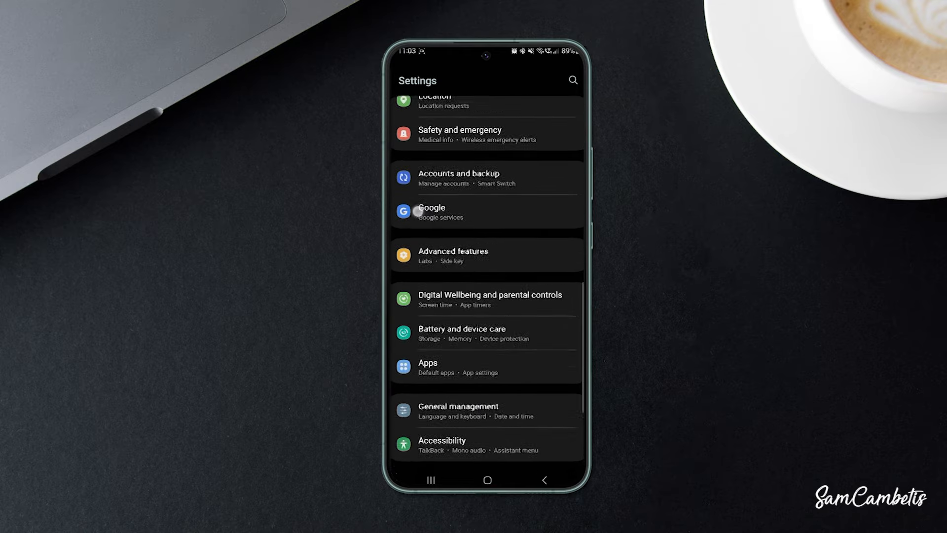
scroll("down", 3)
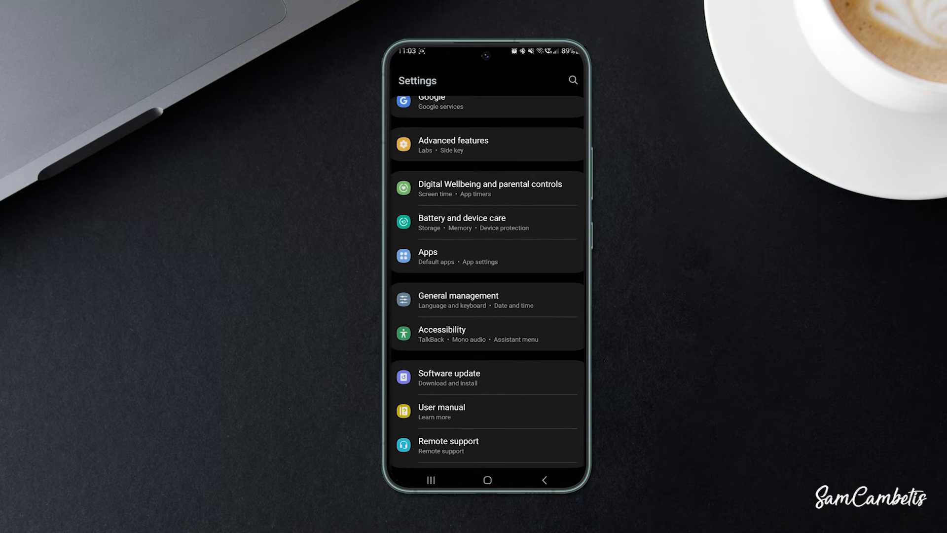
left_click(485, 223)
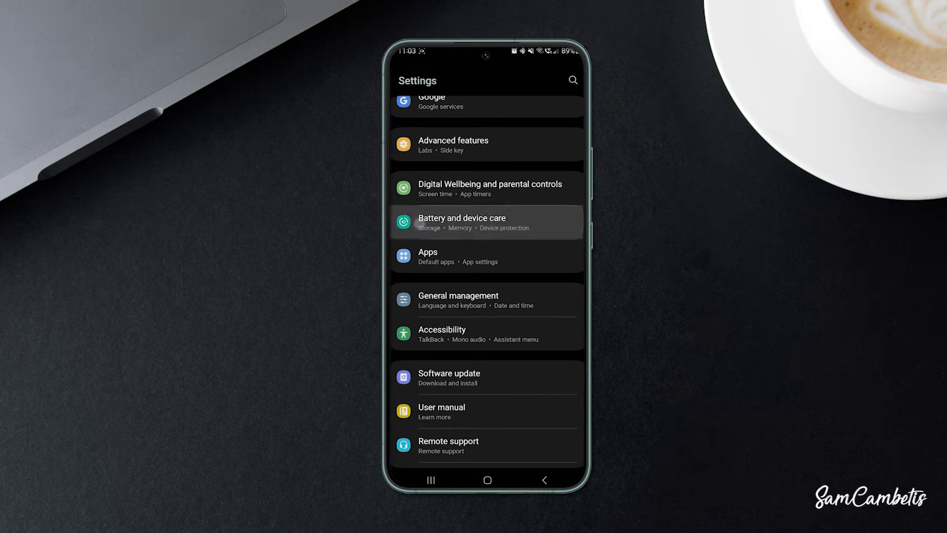
left_click(462, 221)
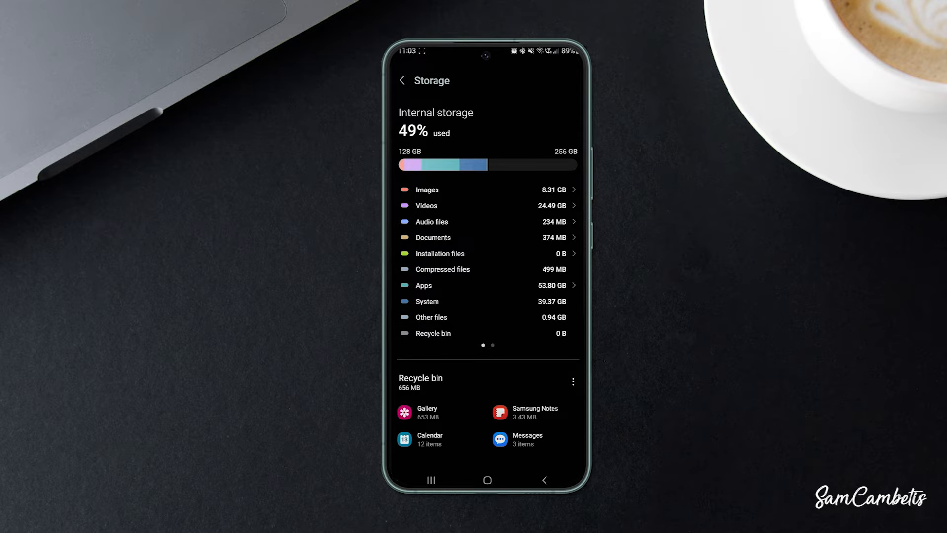
- From the home screen, uninstall the Block Blast Adventure Master game
left_click(487, 480)
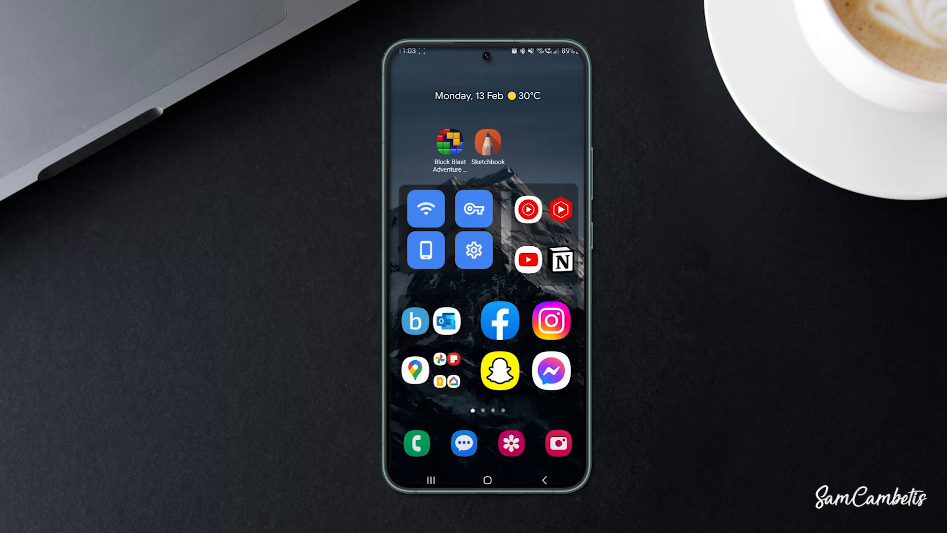
left_click(449, 143)
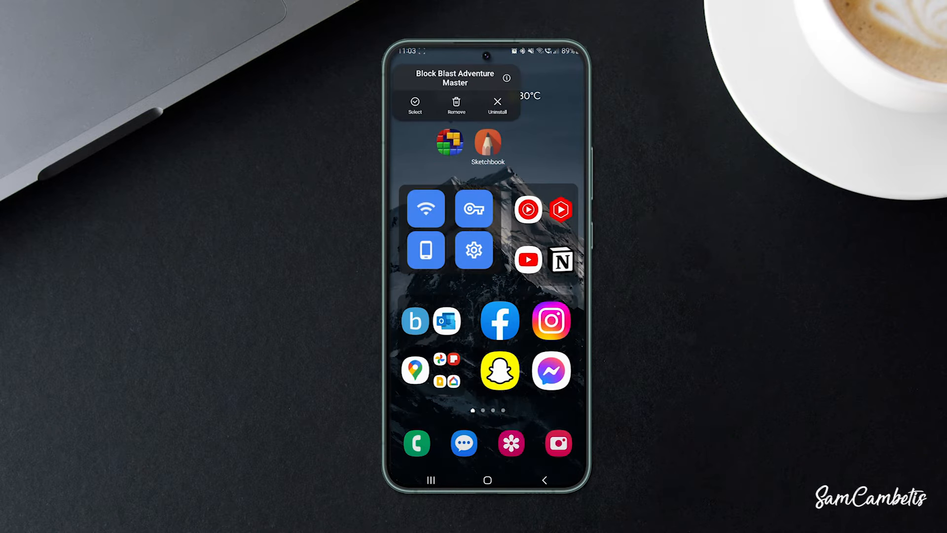
left_click(497, 106)
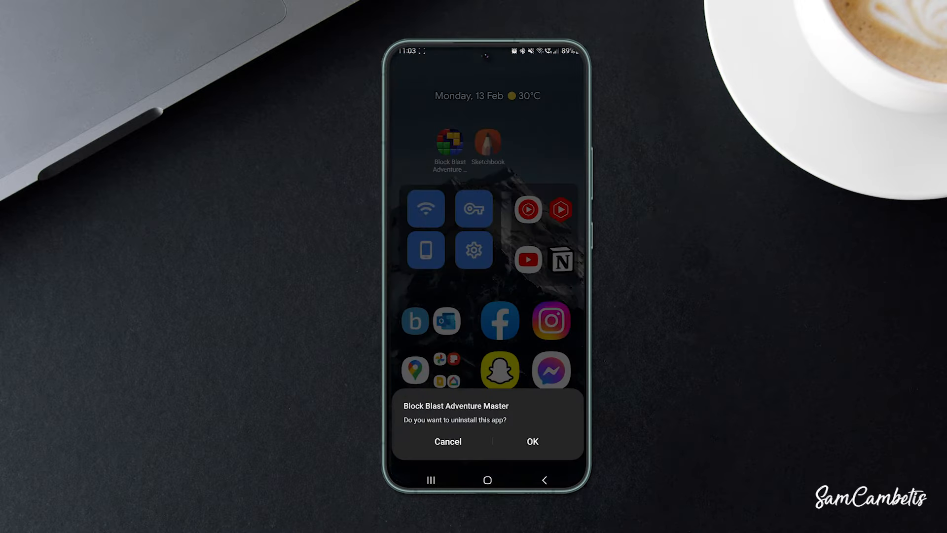
left_click(530, 441)
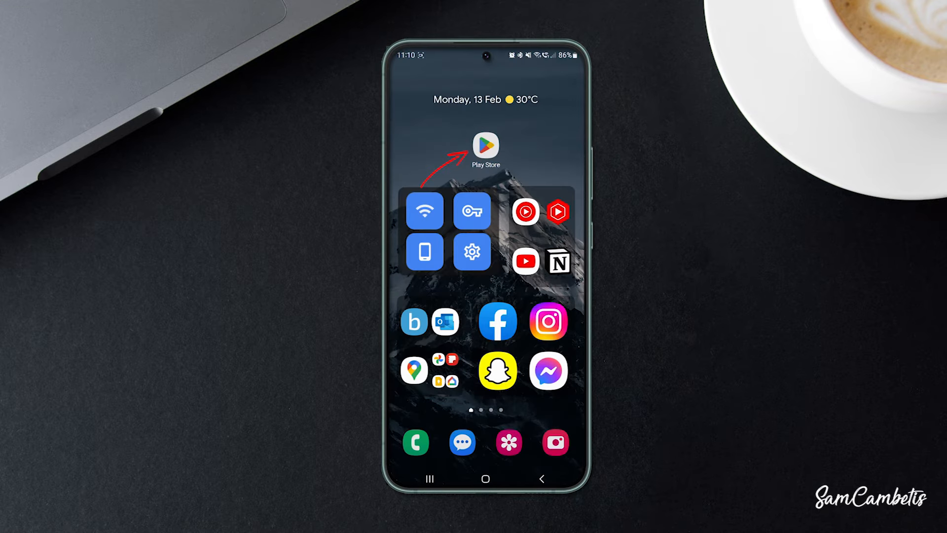
- Open the Apps list showing installed apps and their sizes
left_click(485, 147)
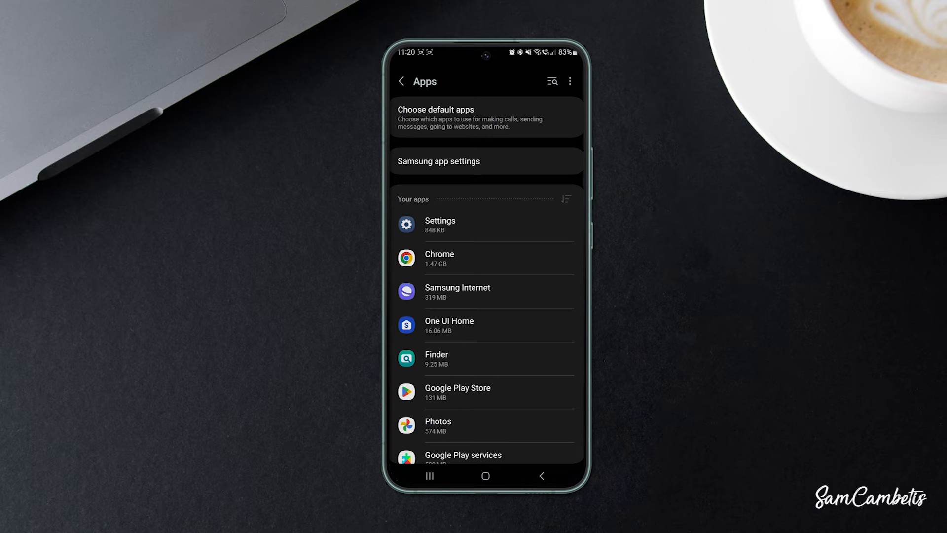
- Sort the Apps list by Size, largest first, and scroll down to Samsung apps
left_click(565, 199)
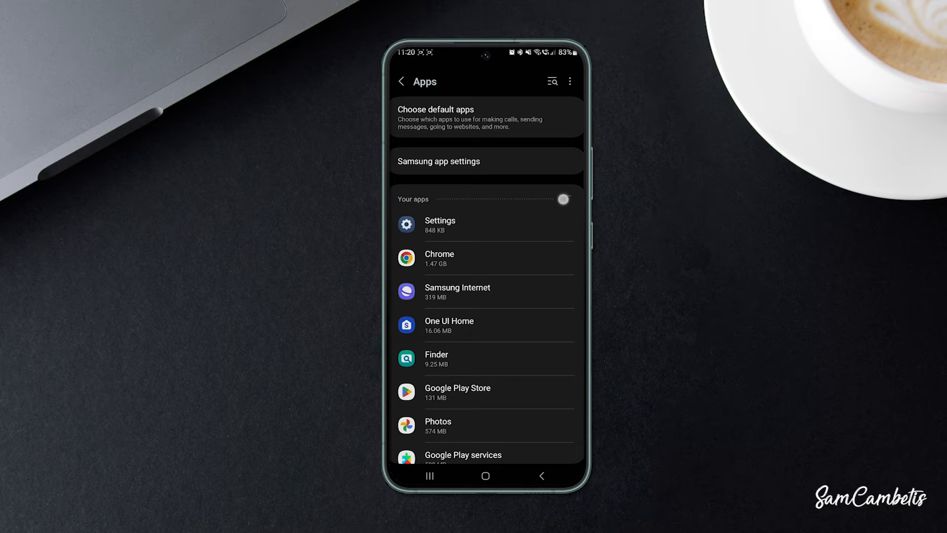
left_click(551, 81)
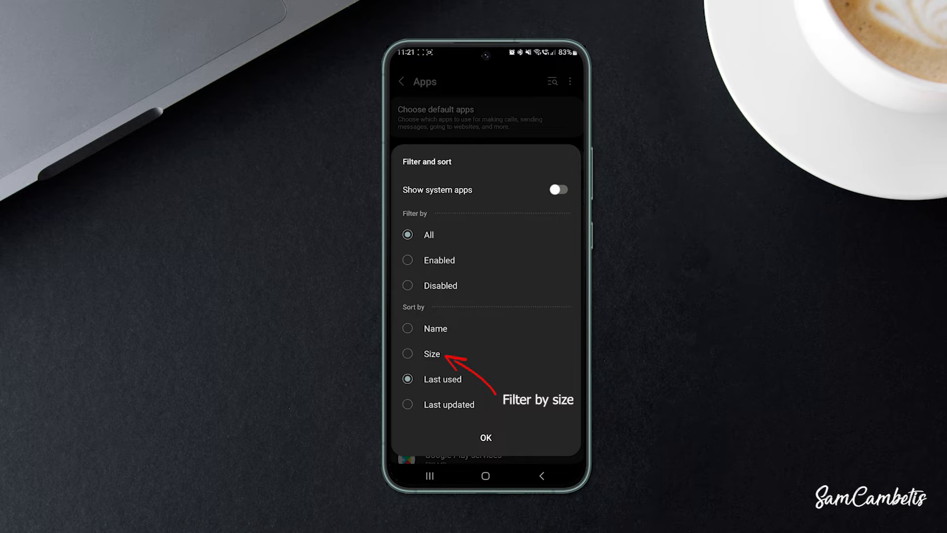
left_click(408, 353)
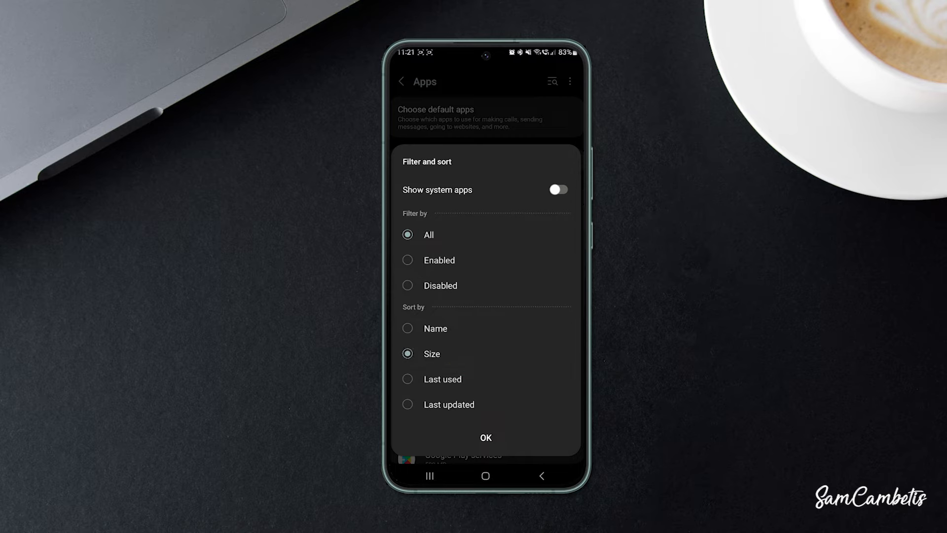
left_click(485, 437)
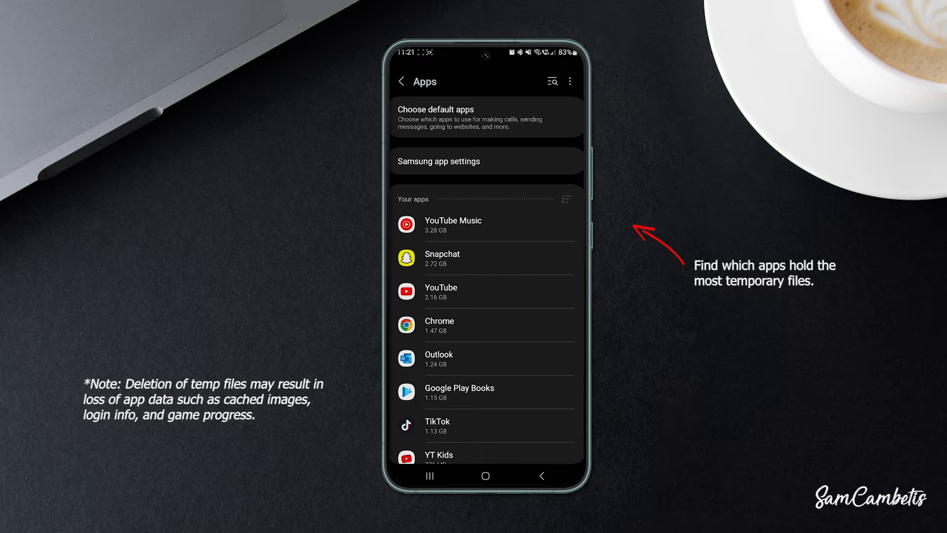
scroll("down", 3)
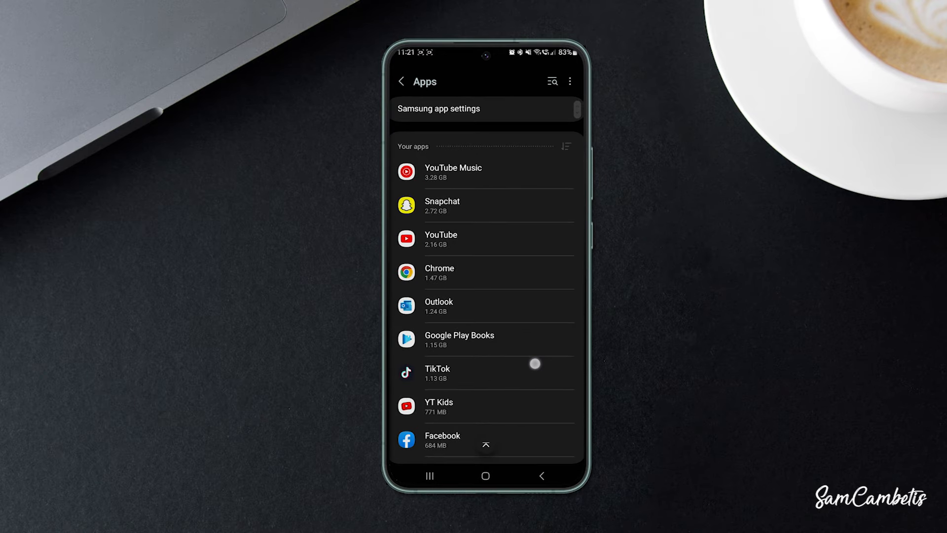
left_click(485, 477)
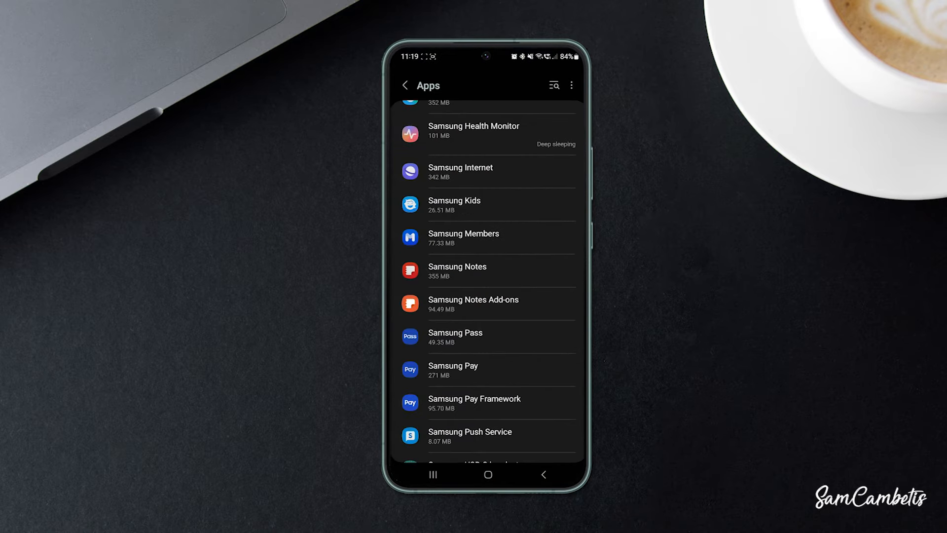
- Clear and permanently delete Samsung Internet's stored data from its Storage page
left_click(484, 172)
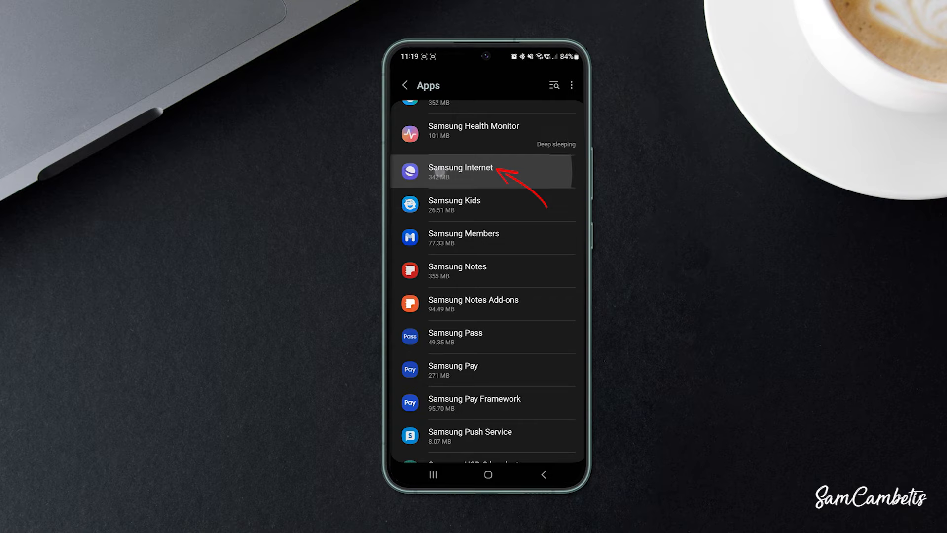
left_click(485, 172)
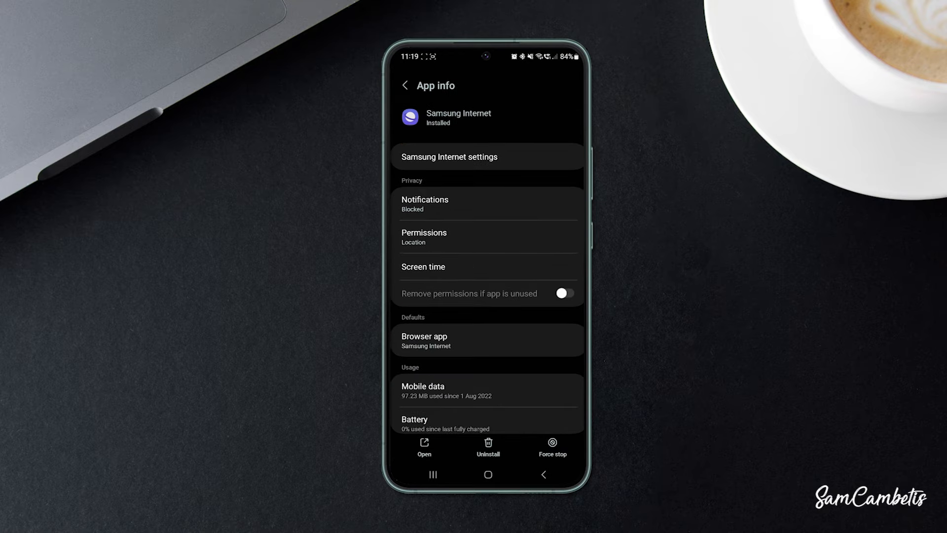
scroll("down", 3)
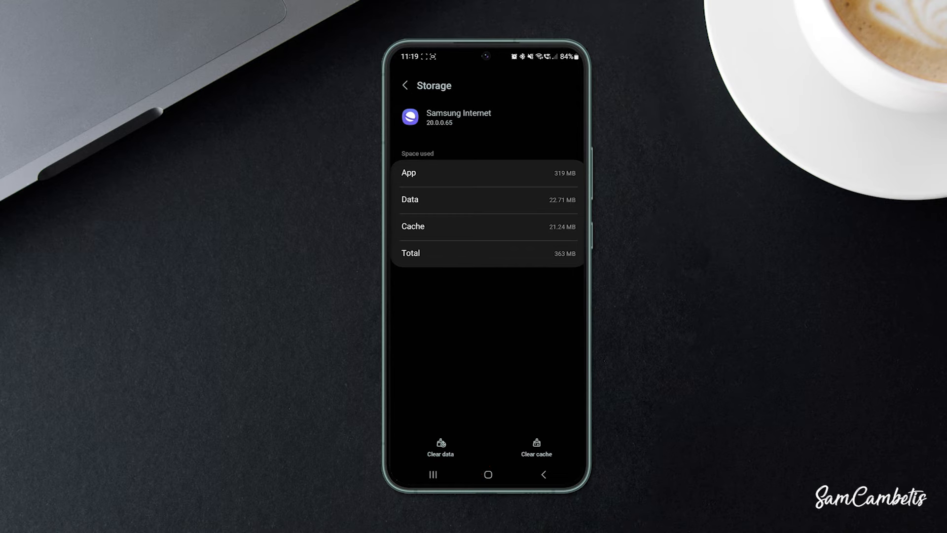
left_click(440, 447)
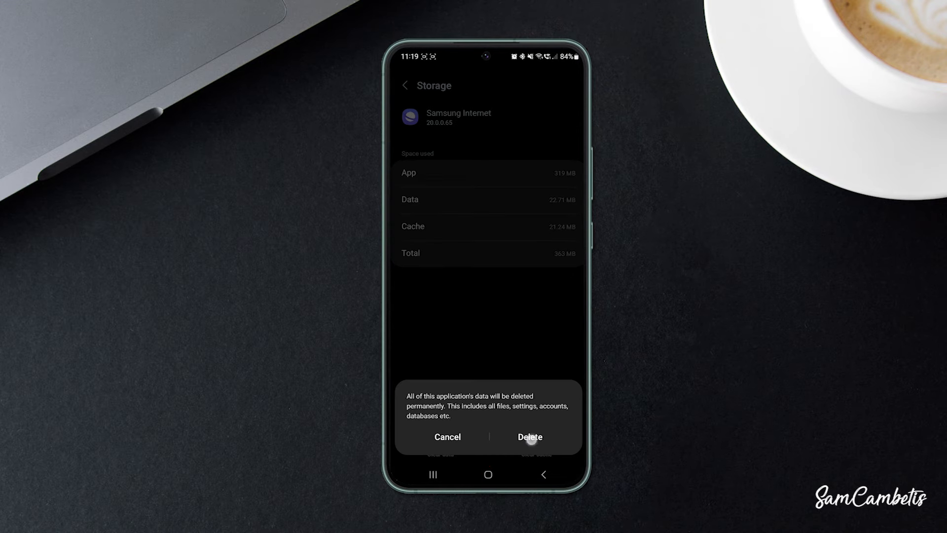
left_click(529, 437)
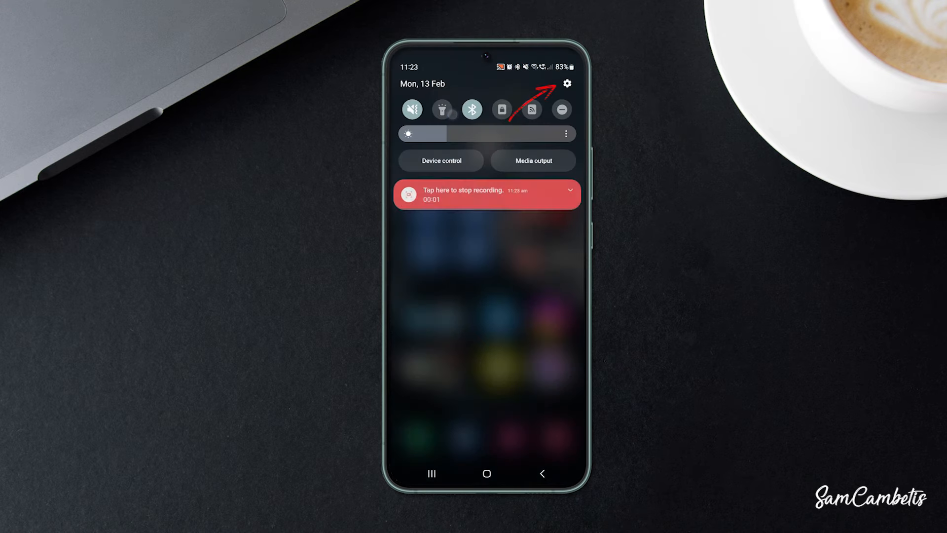
- Visit Memory under Battery and device care, then return to Device care rated Great with 2.8 GB available
left_click(566, 83)
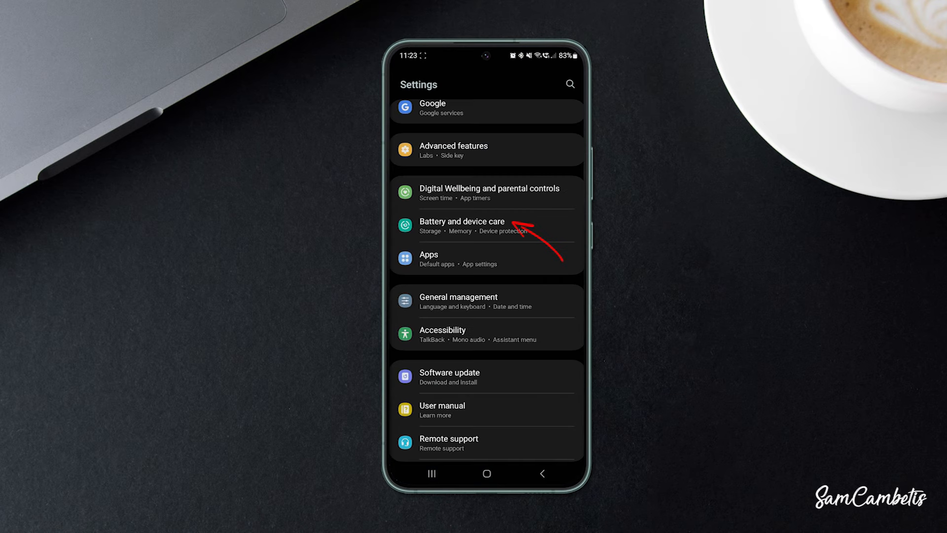
left_click(463, 226)
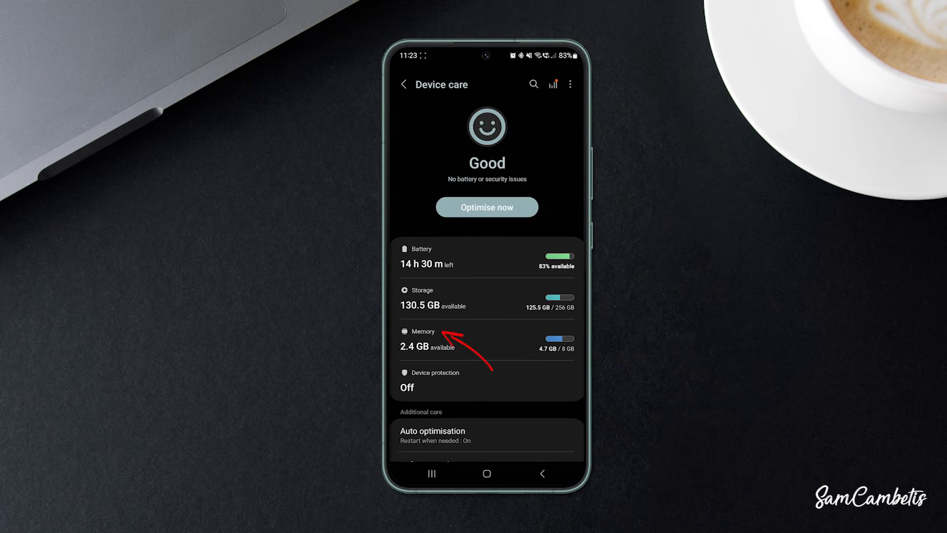
left_click(422, 340)
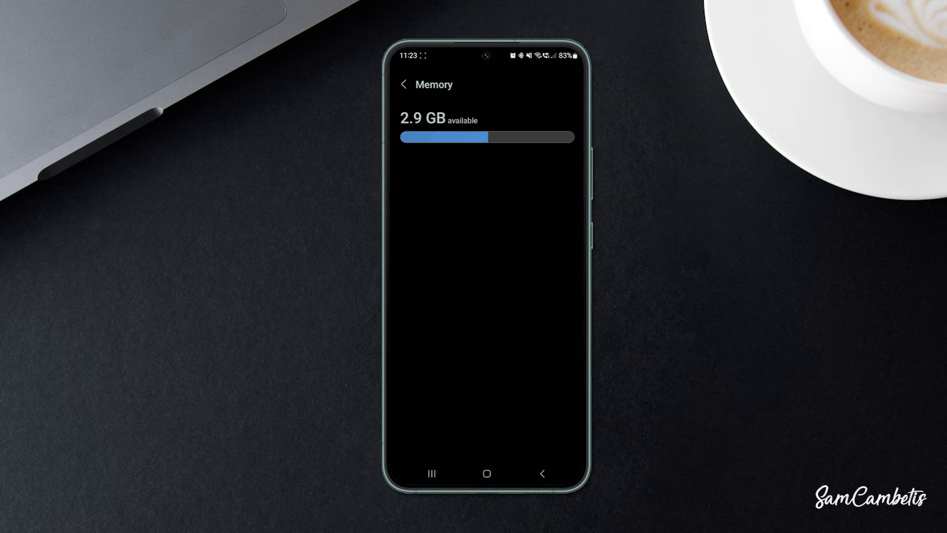
left_click(403, 83)
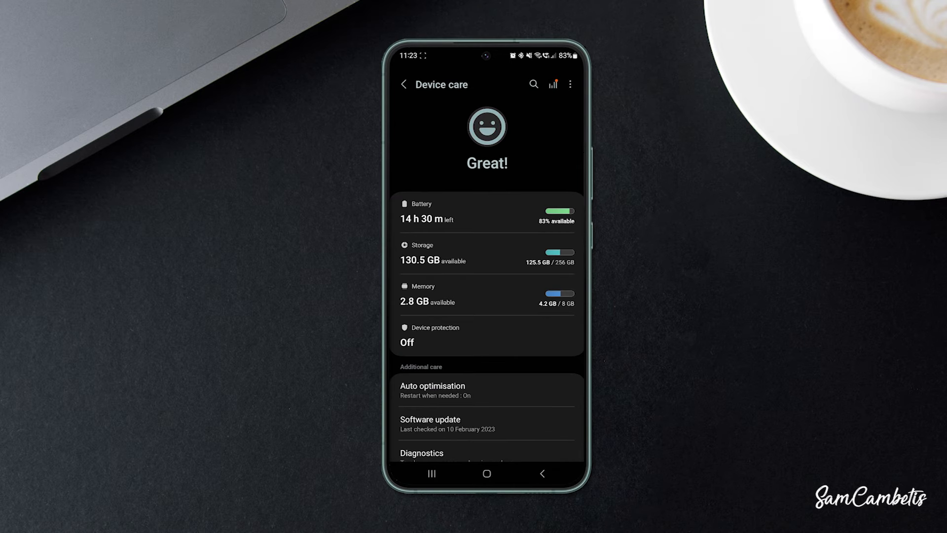